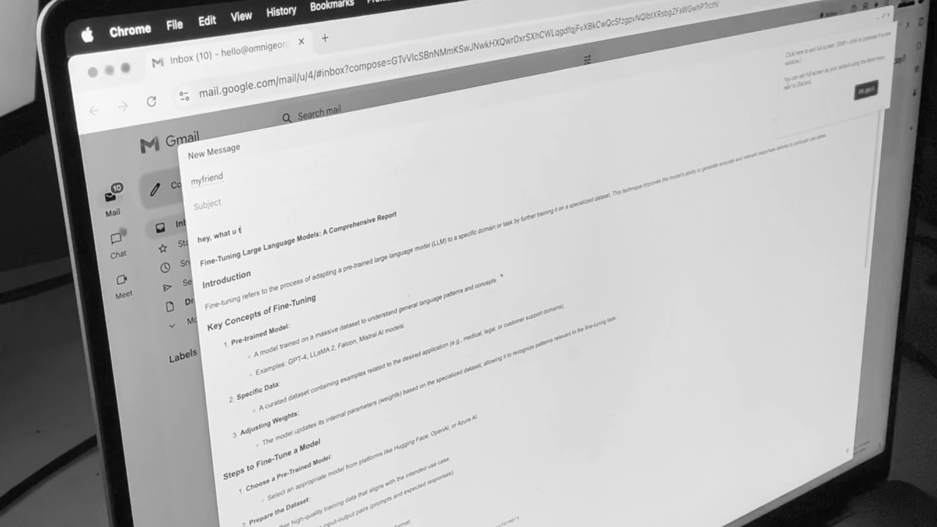
Finish the greeting line asking what they think of the pasted fine-tuning report
type("hink")
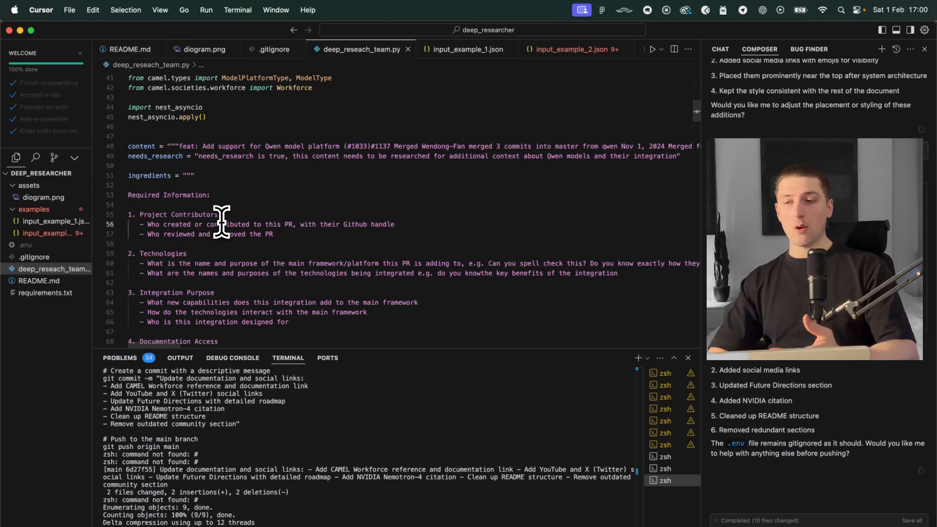
scroll("down", 3)
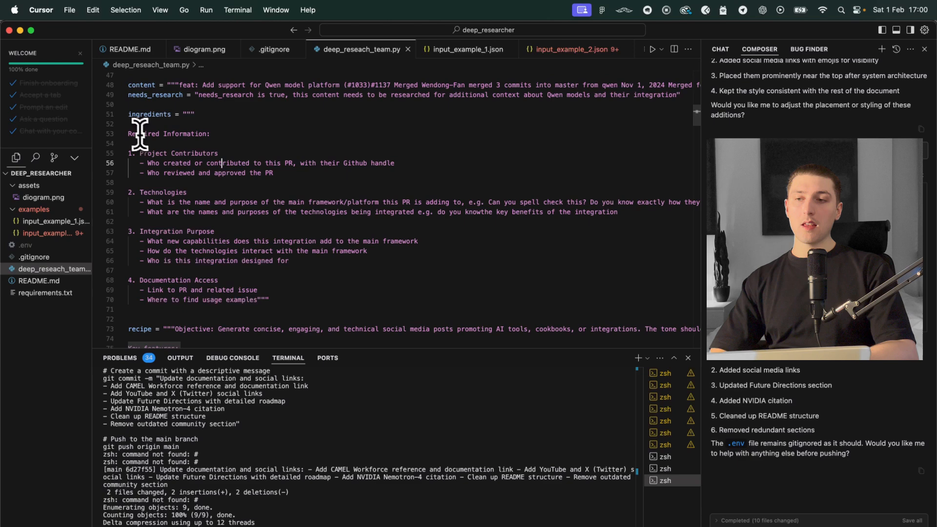
scroll("down", 3)
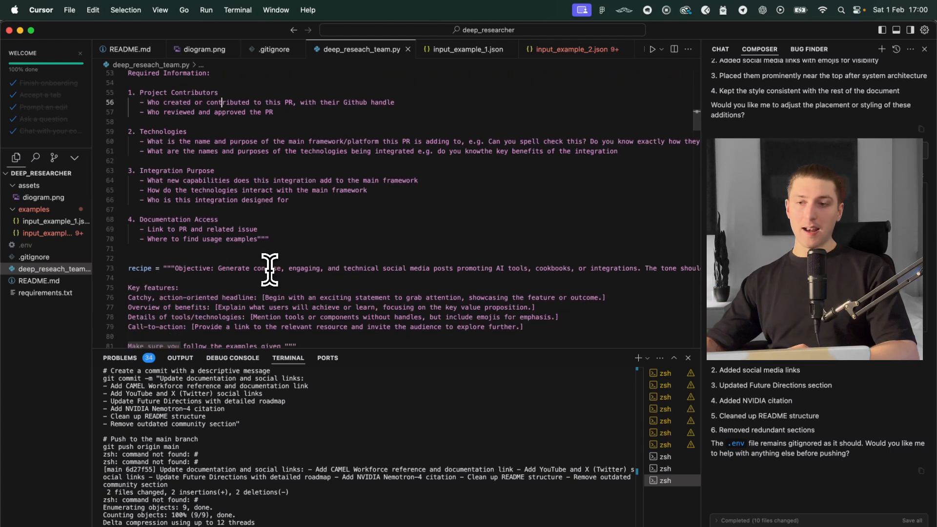
mouse_move(237, 233)
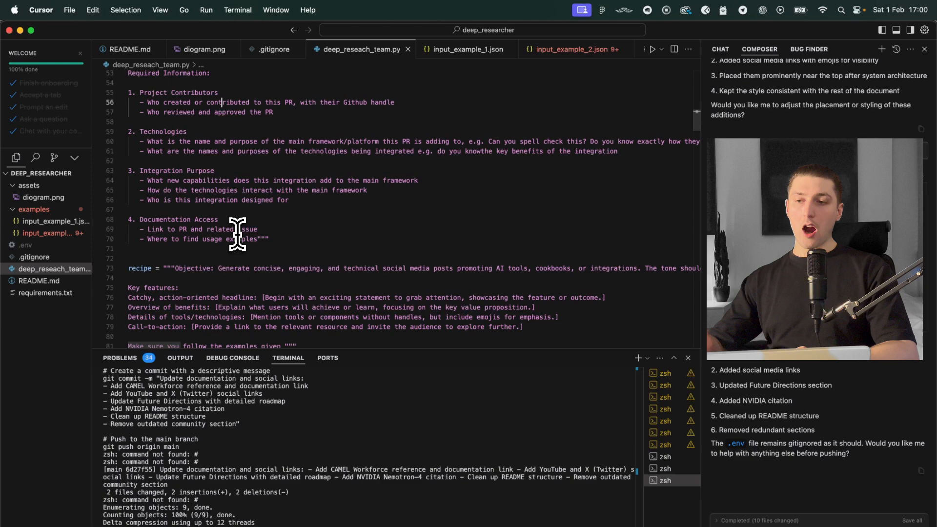
scroll("down", 3)
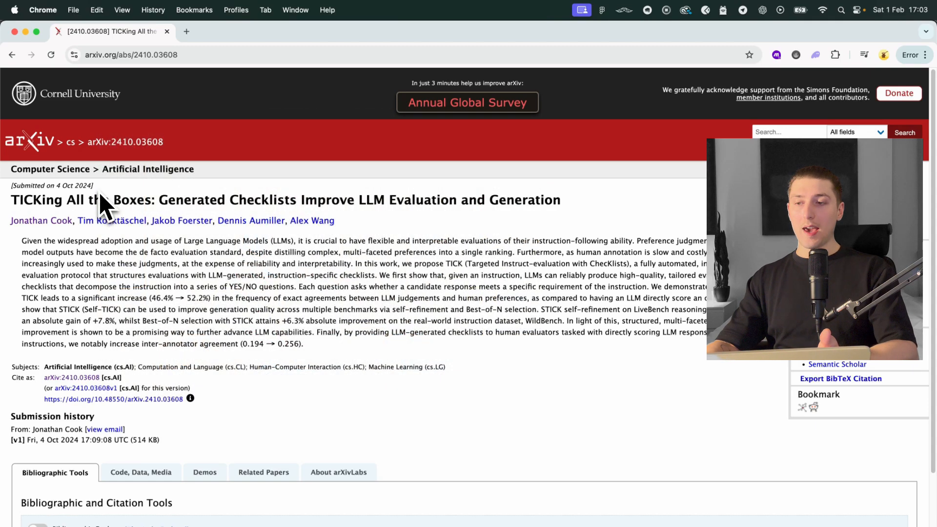
mouse_move(196, 345)
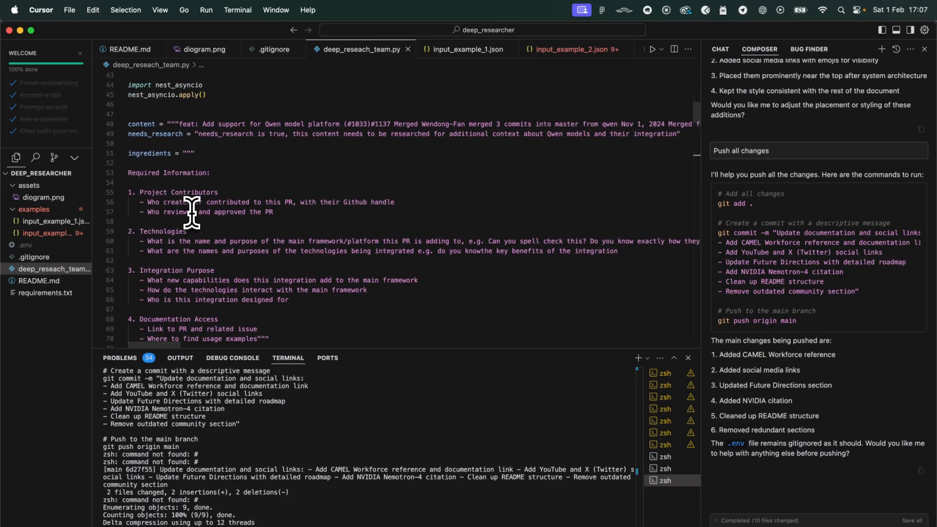
mouse_move(195, 197)
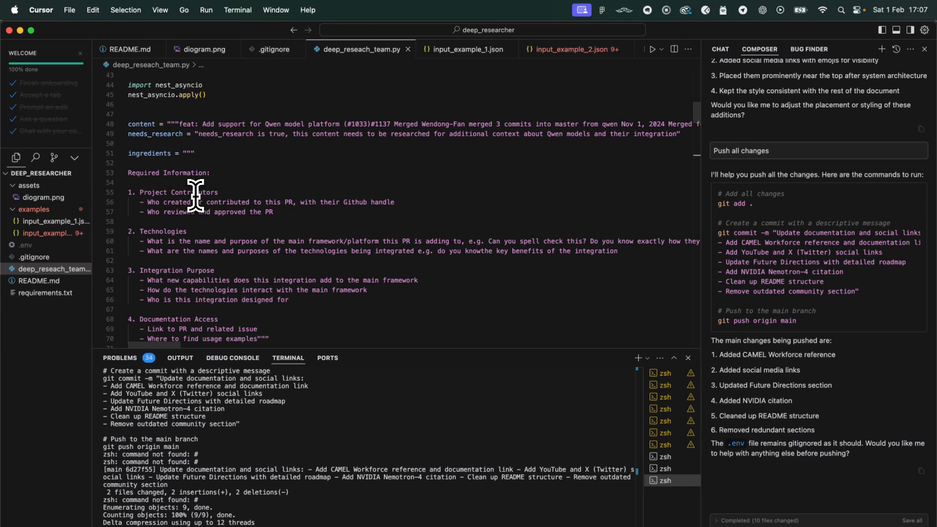
scroll("down", 3)
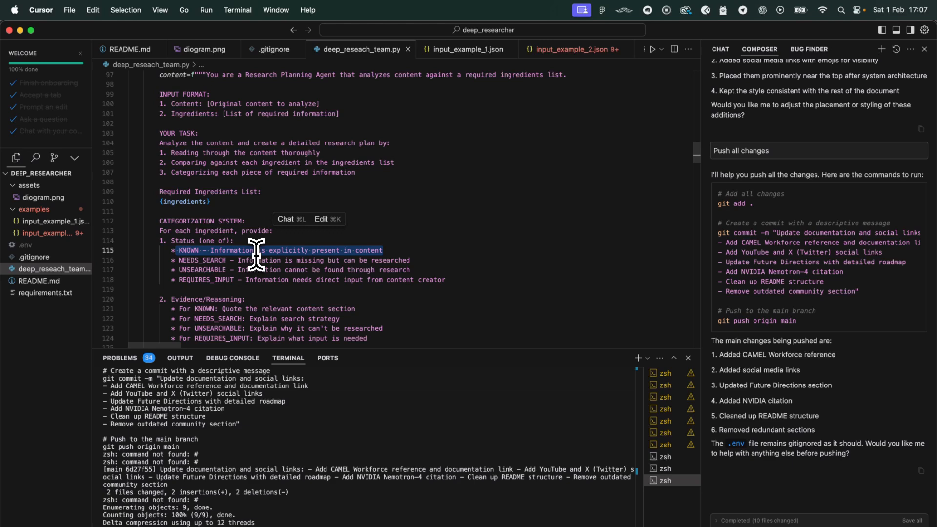
mouse_move(182, 292)
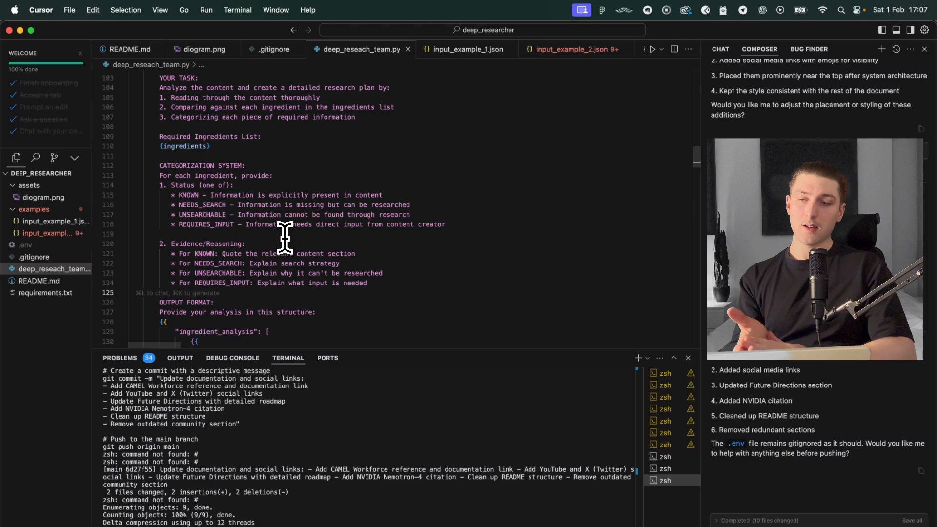
scroll("down", 3)
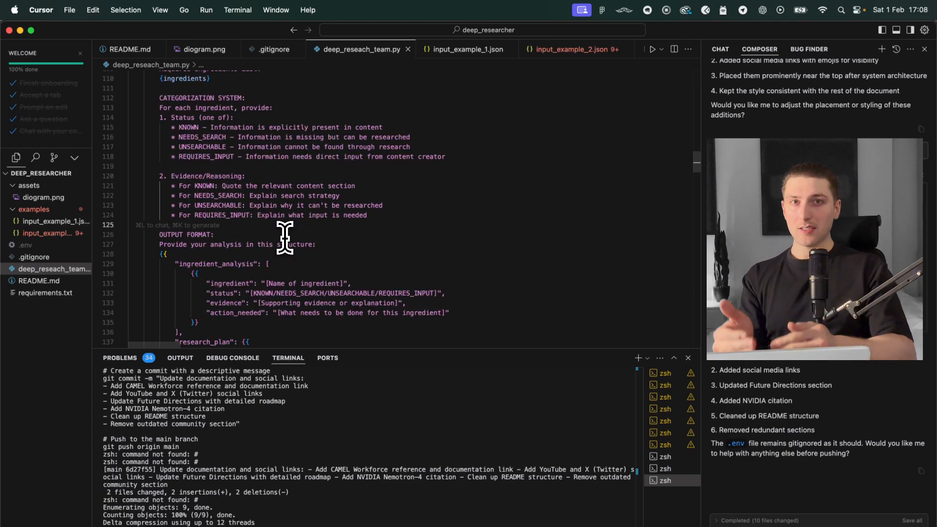
scroll("down", 3)
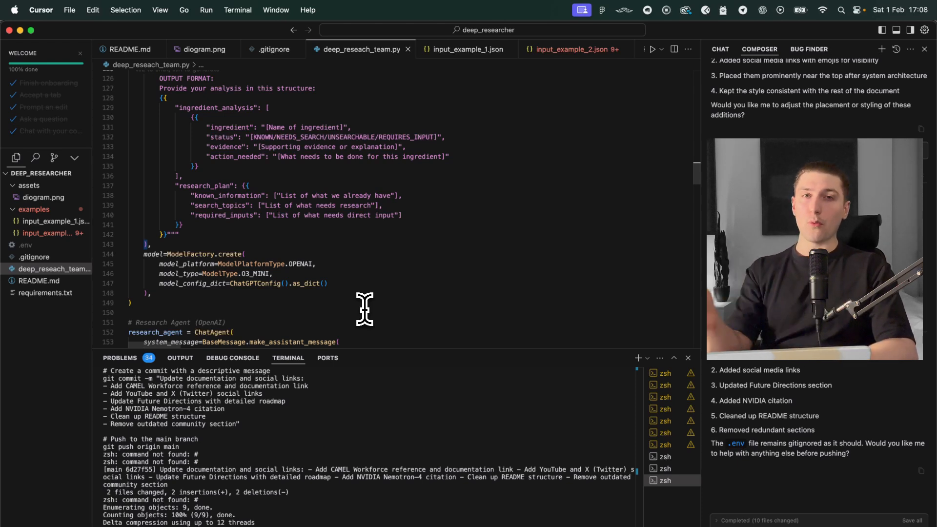
mouse_move(367, 309)
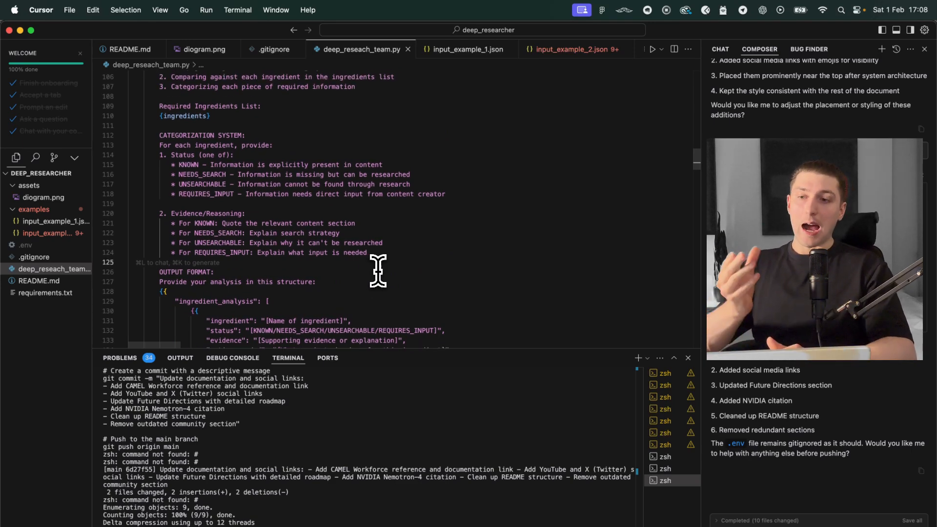
scroll("down", 3)
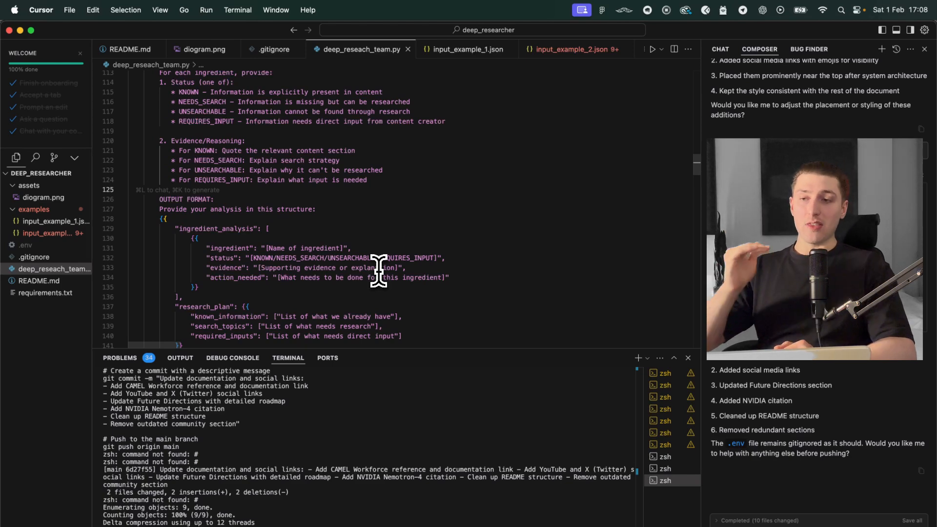
scroll("down", 3)
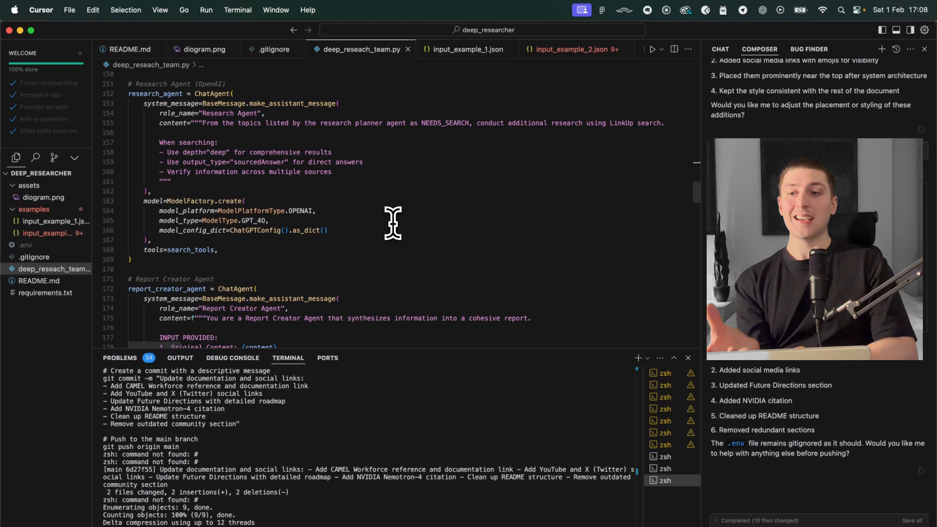
mouse_move(260, 149)
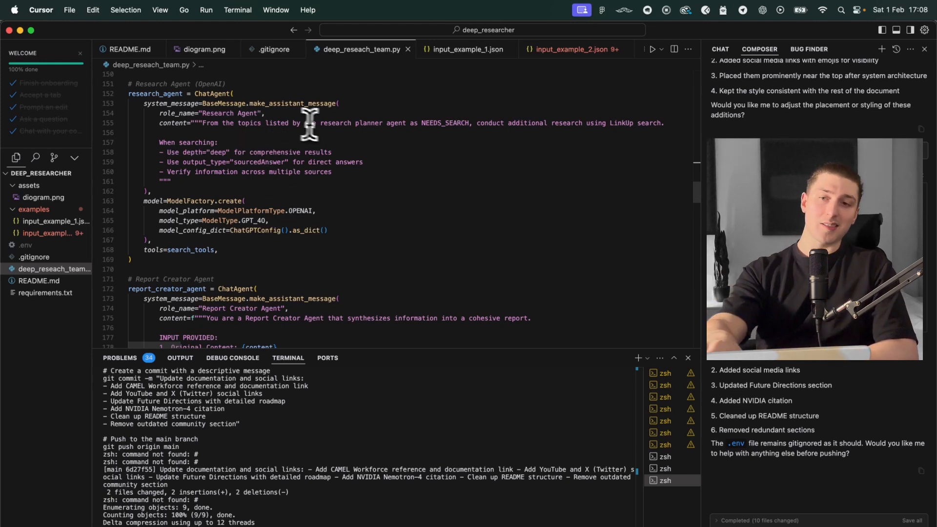
mouse_move(435, 133)
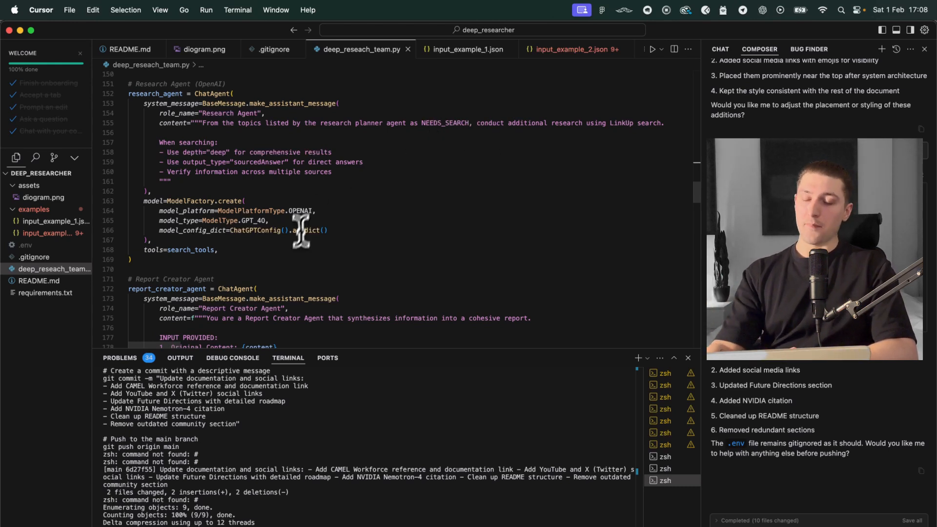
mouse_move(262, 254)
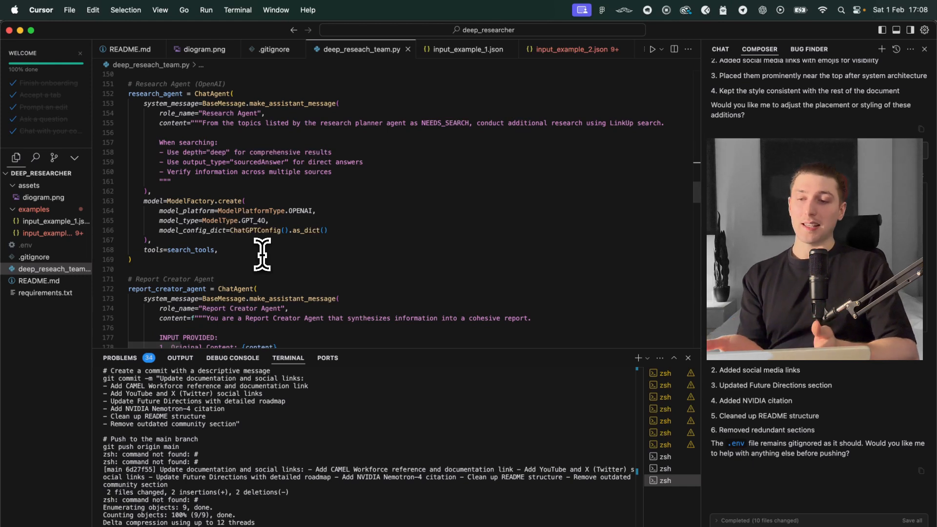
mouse_move(273, 286)
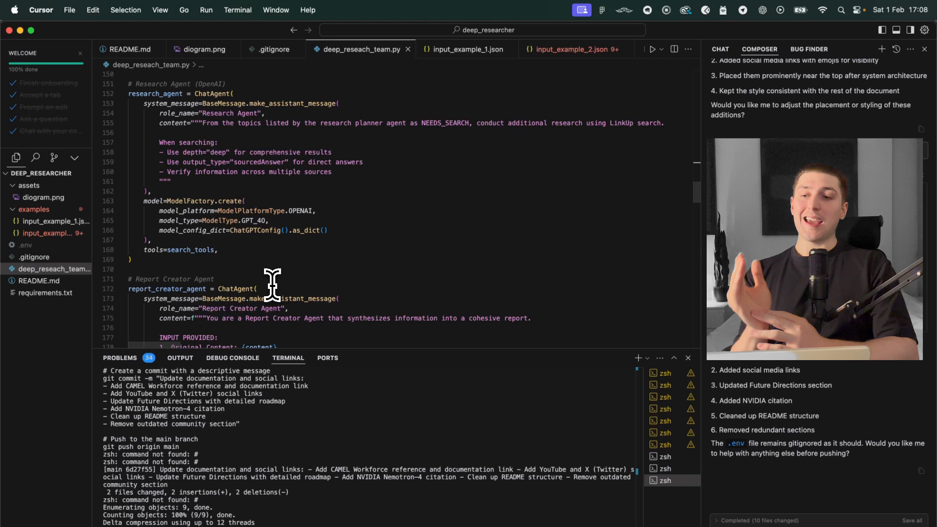
mouse_move(290, 248)
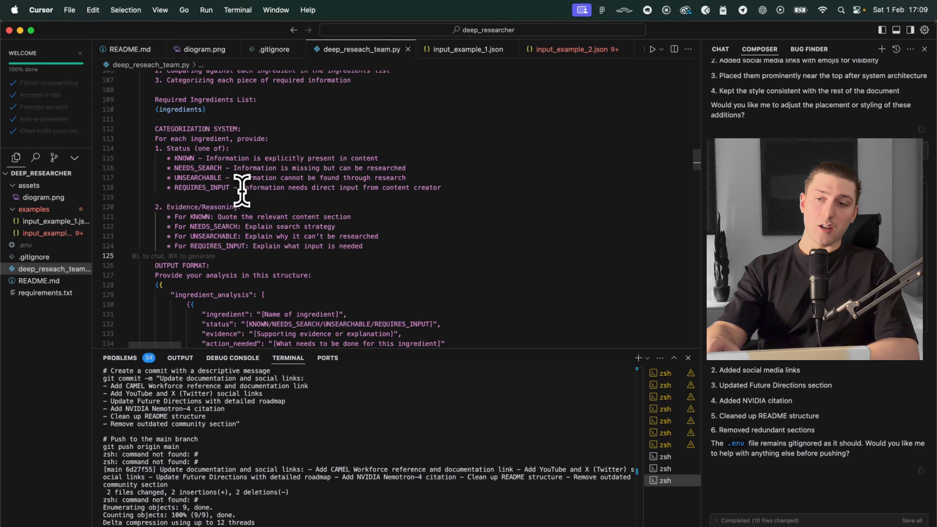
mouse_move(265, 214)
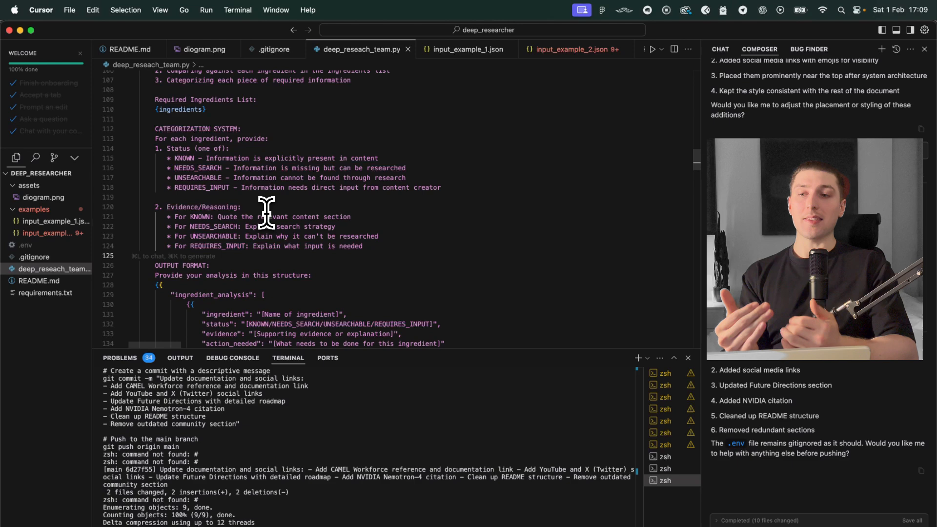
scroll("down", 3)
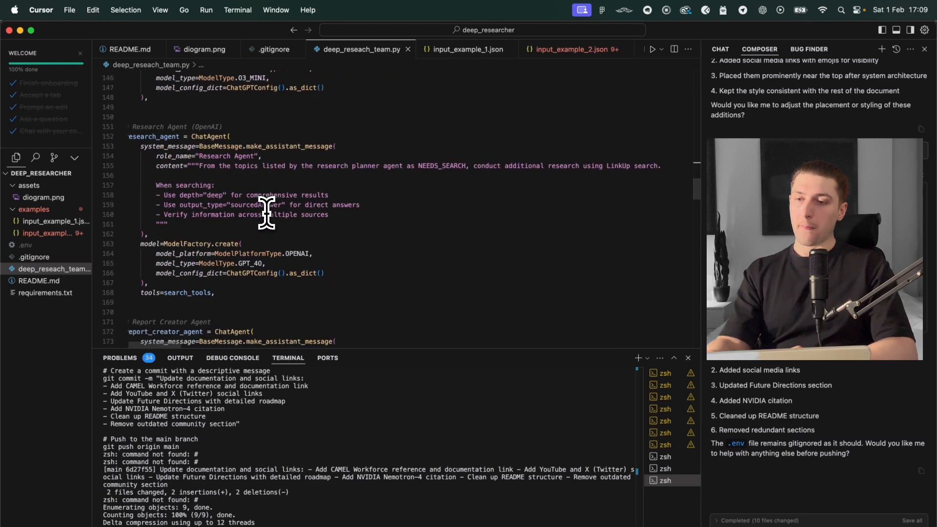
scroll("down", 3)
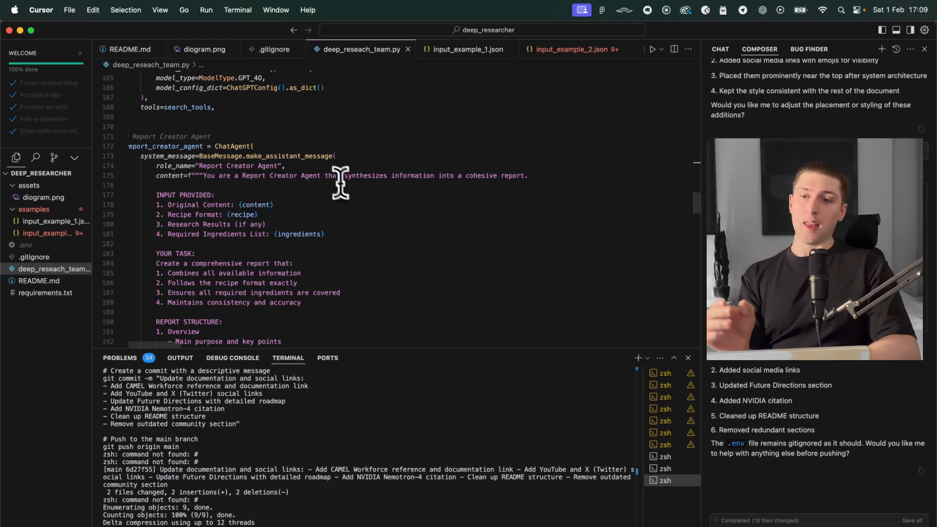
scroll("down", 3)
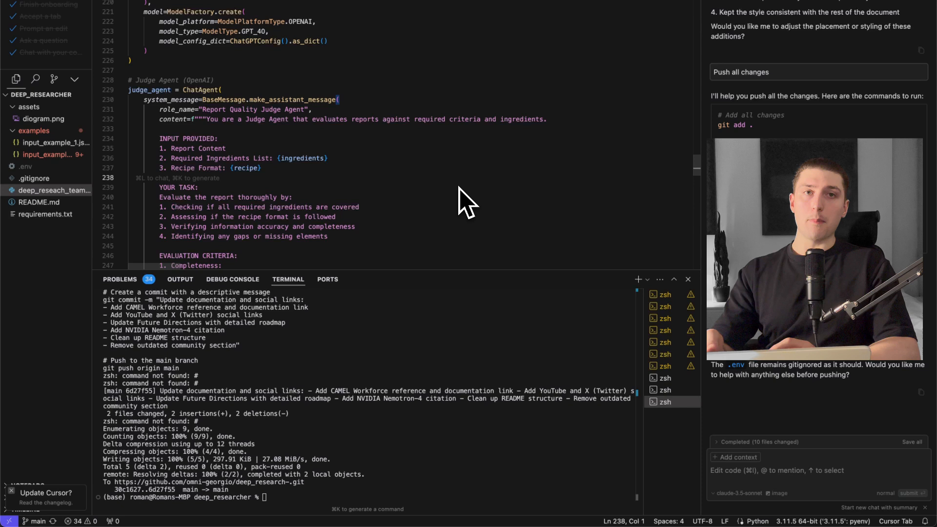
mouse_move(445, 221)
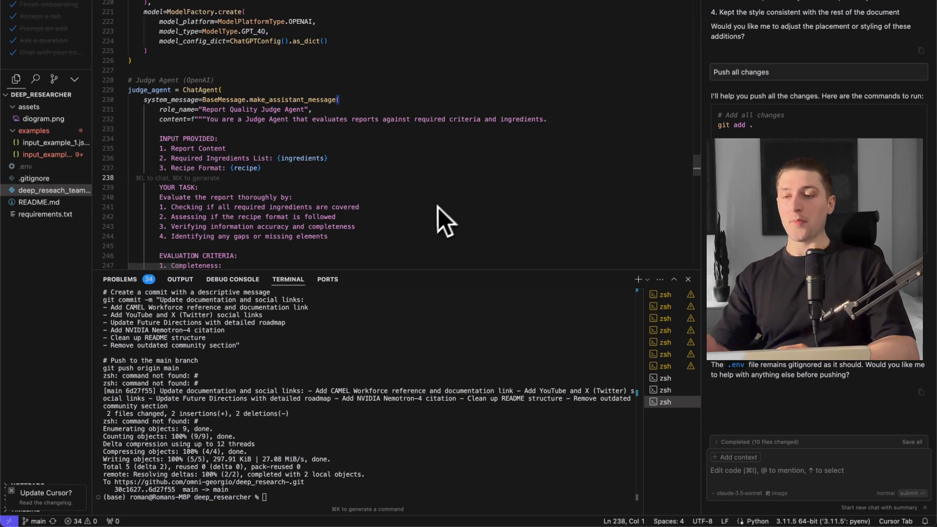
mouse_move(442, 230)
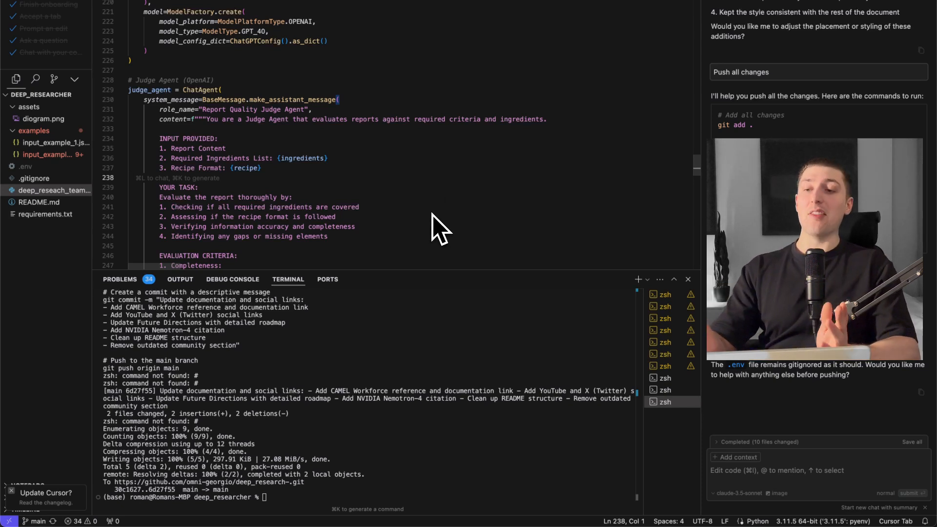
mouse_move(392, 217)
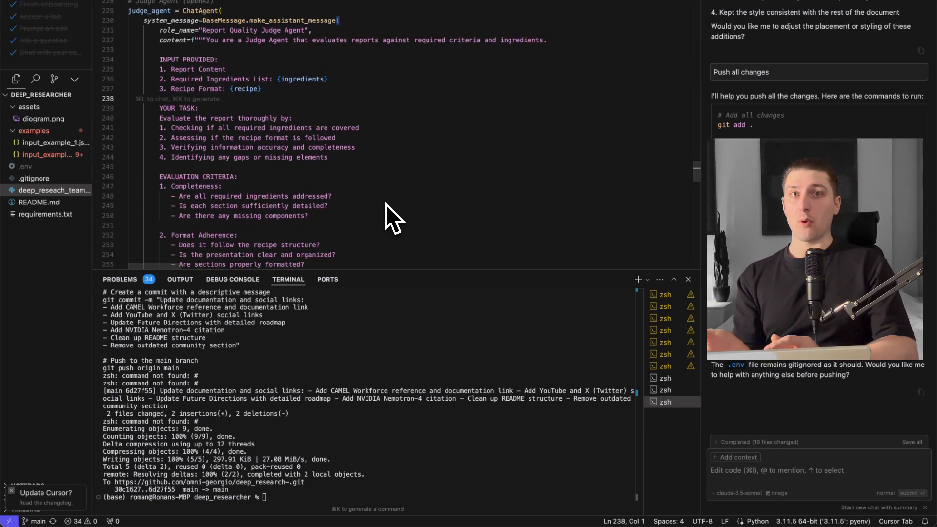
scroll("down", 3)
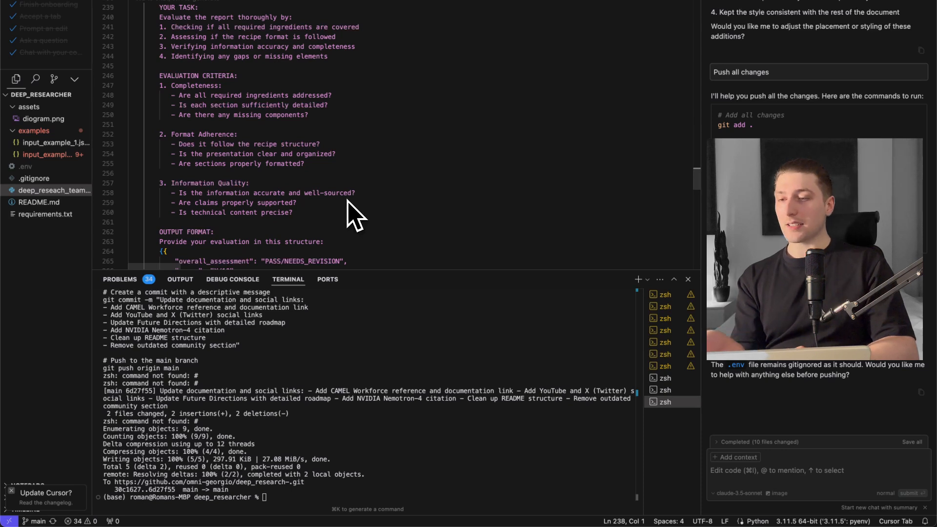
scroll("down", 3)
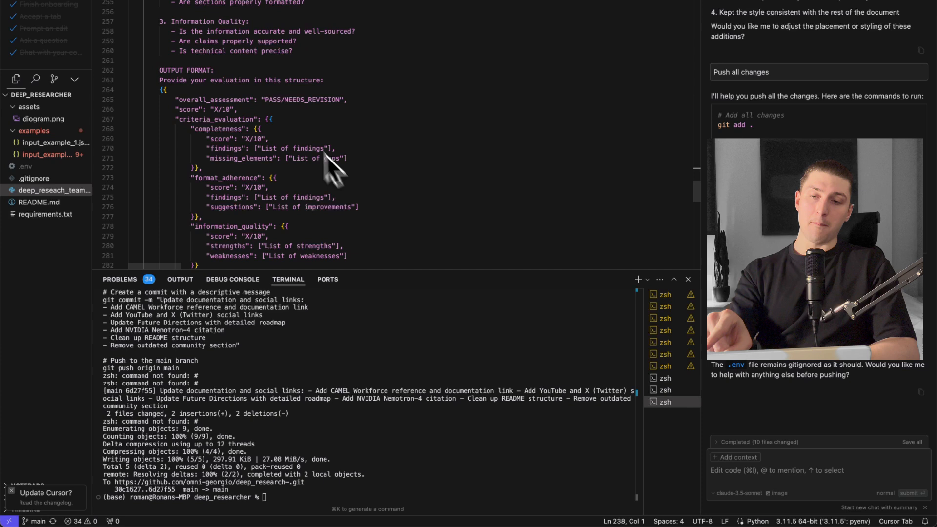
mouse_move(278, 119)
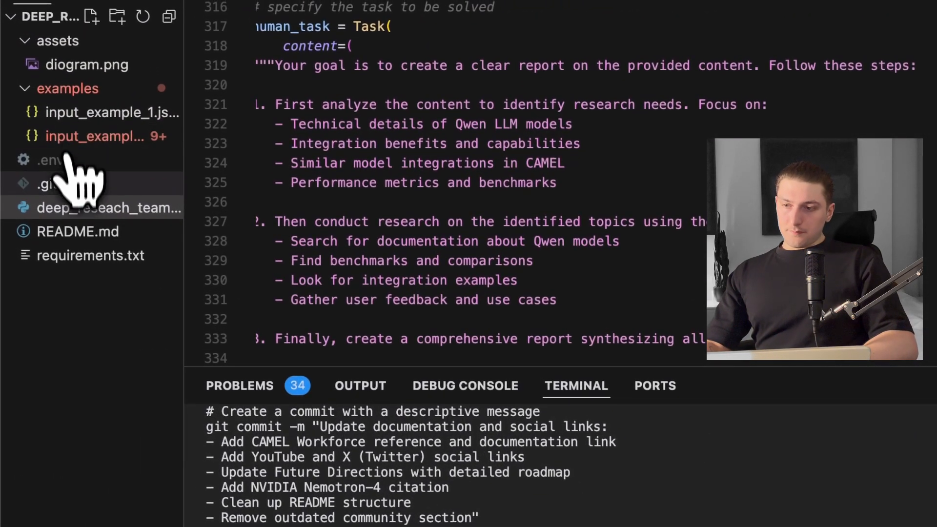
Run python deep_reseach_team.py from the integrated terminal's context menu
right_click(45, 182)
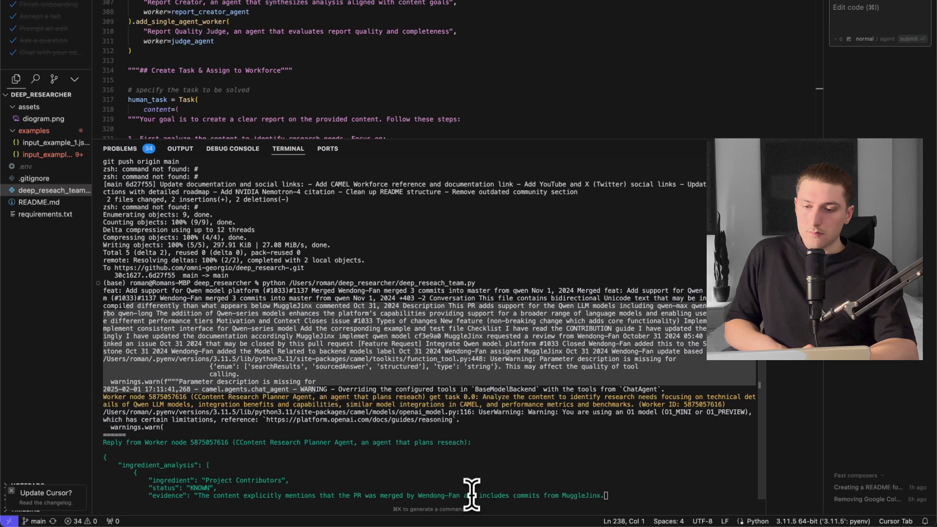
Scroll through the Content Research Planner Agent's JSON ingredient analysis and research plan in the terminal
scroll("down", 3)
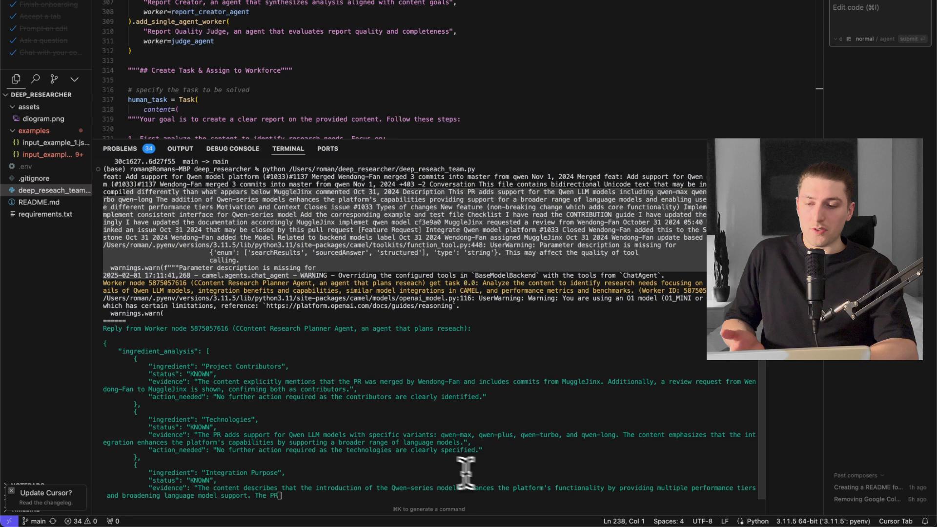
scroll("down", 3)
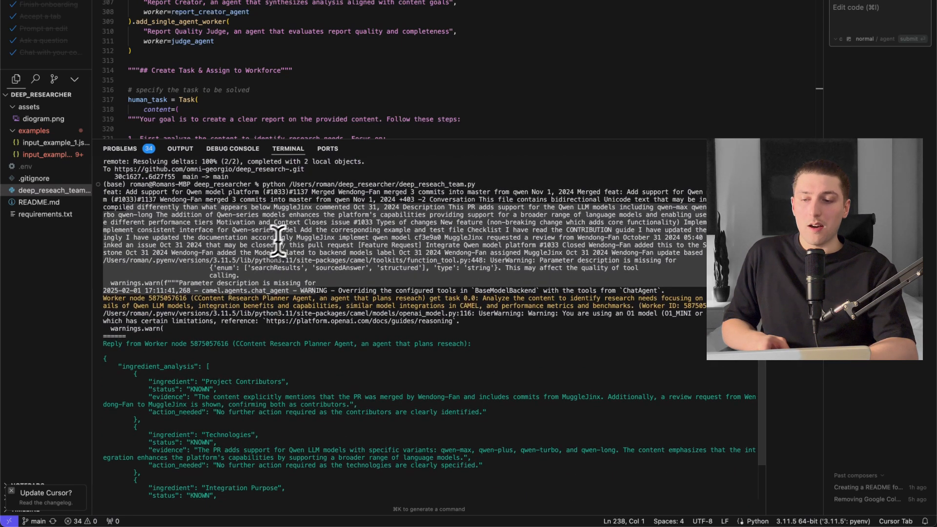
scroll("down", 3)
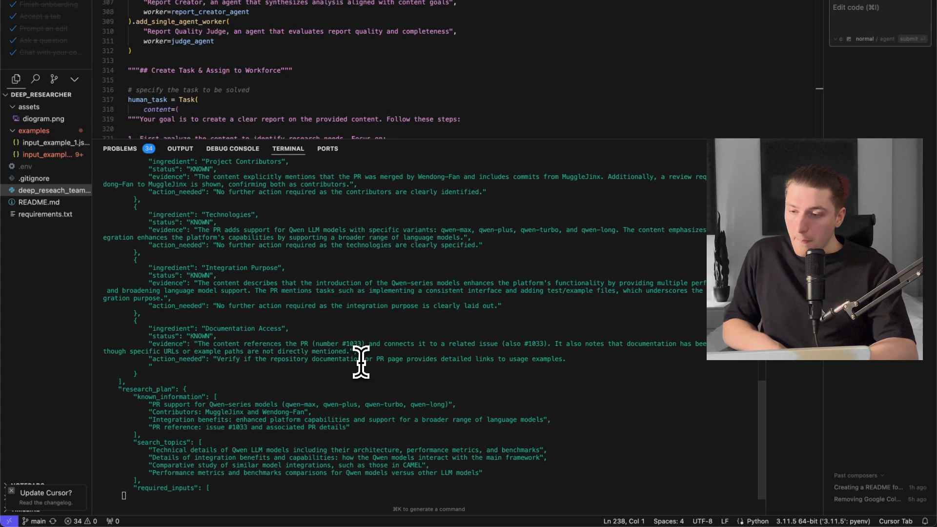
scroll("down", 3)
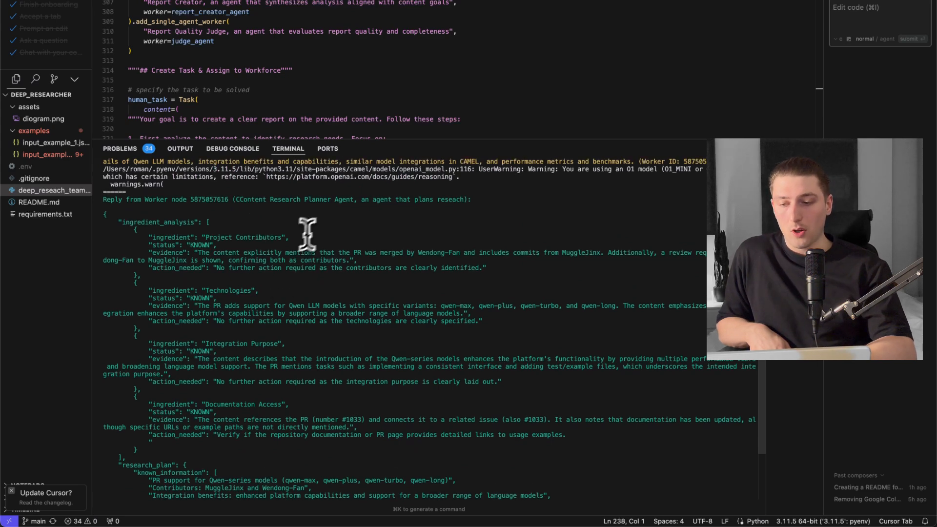
scroll("down", 3)
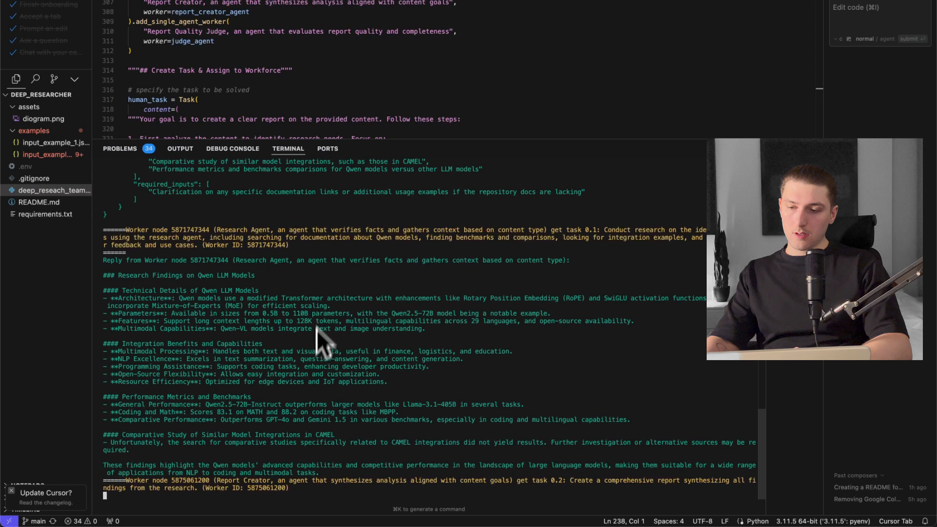
mouse_move(337, 445)
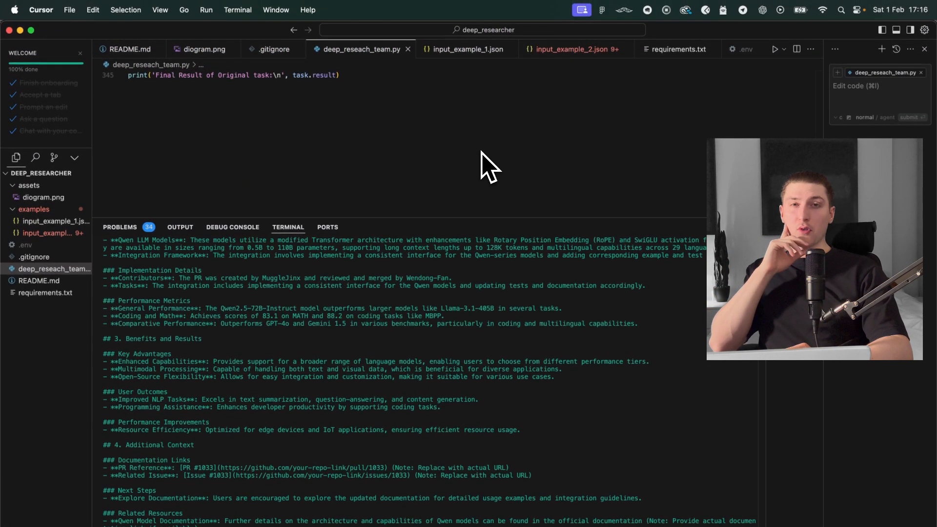
mouse_move(448, 459)
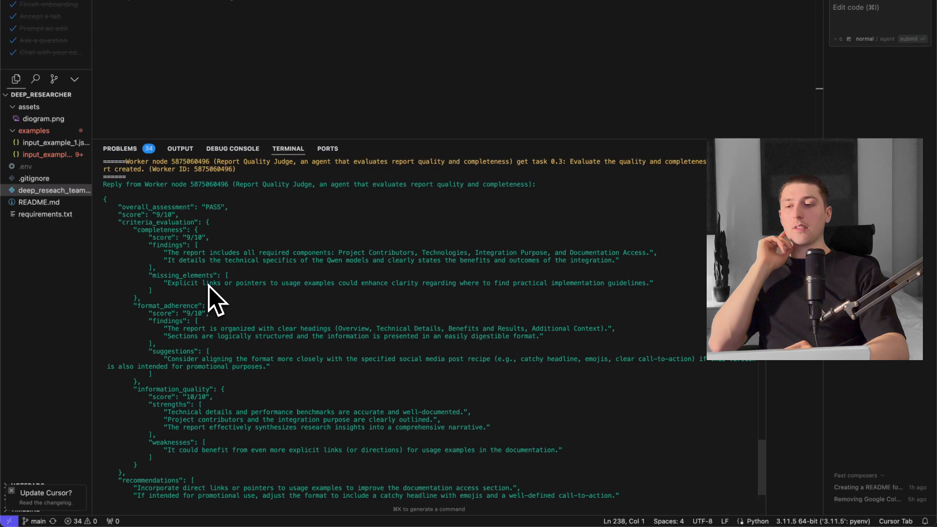
mouse_move(217, 335)
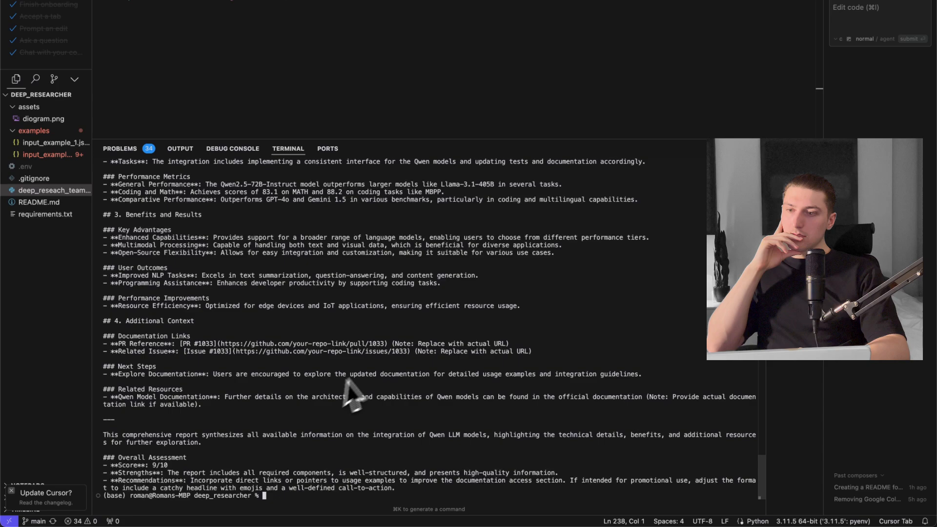
mouse_move(391, 361)
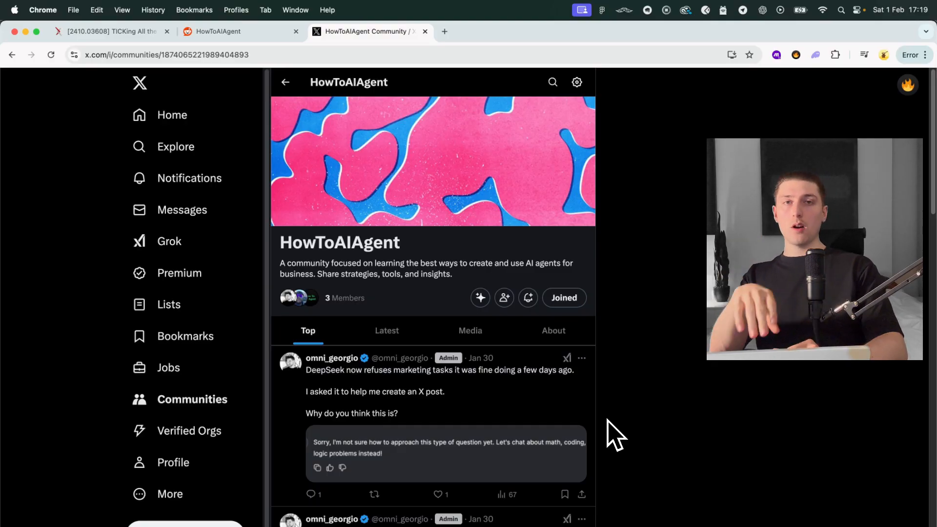
Switch Chrome from the X community tab to the r/HowToAIAgent Reddit tab
scroll("down", 3)
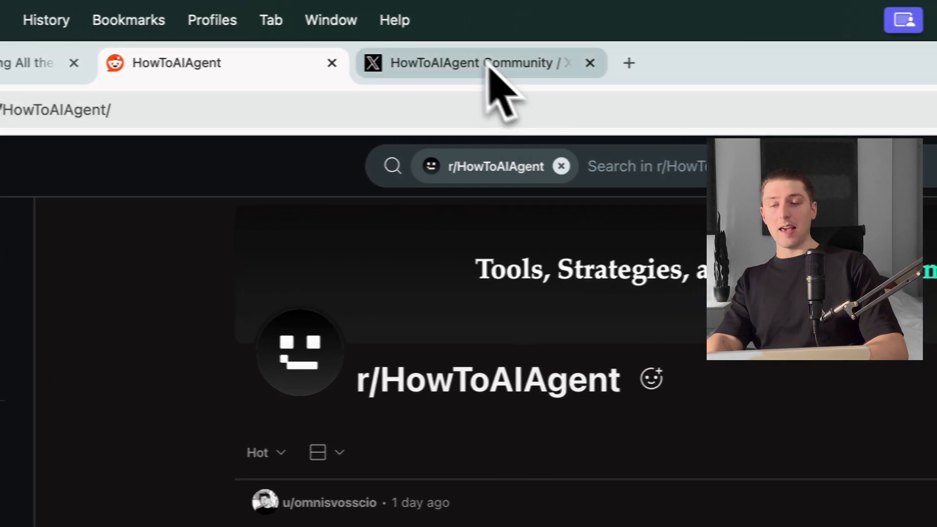
left_click(472, 62)
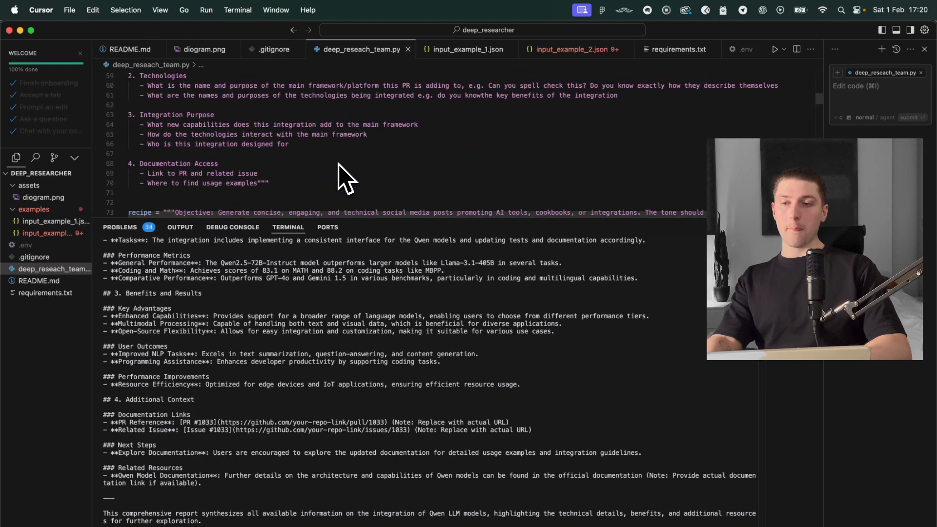
scroll("down", 3)
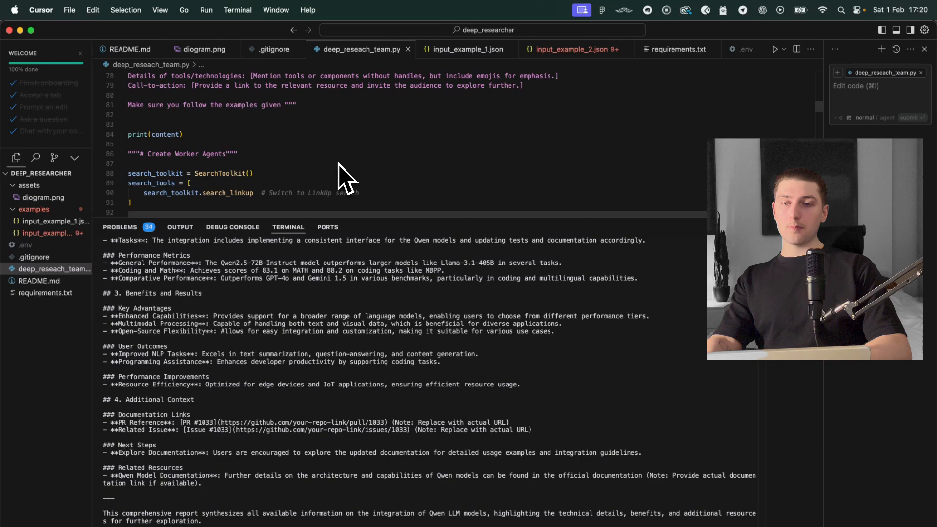
scroll("down", 3)
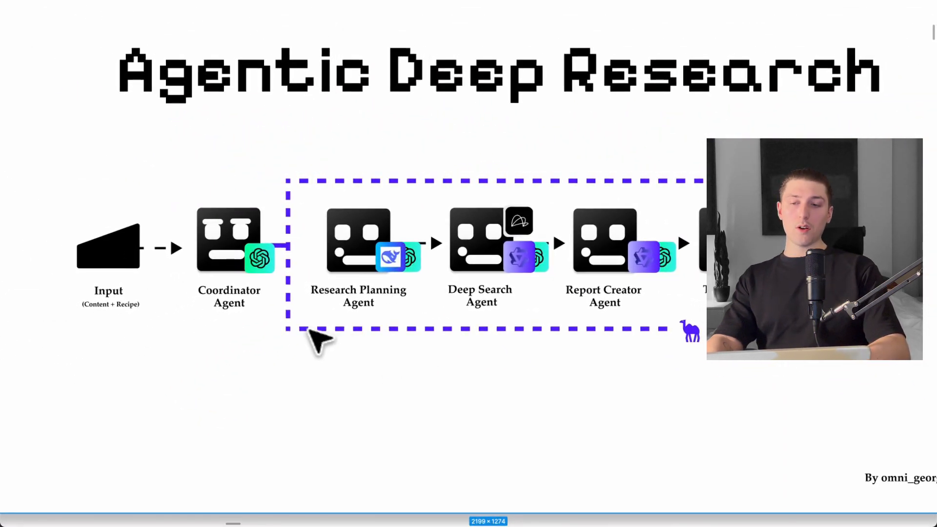
mouse_move(656, 383)
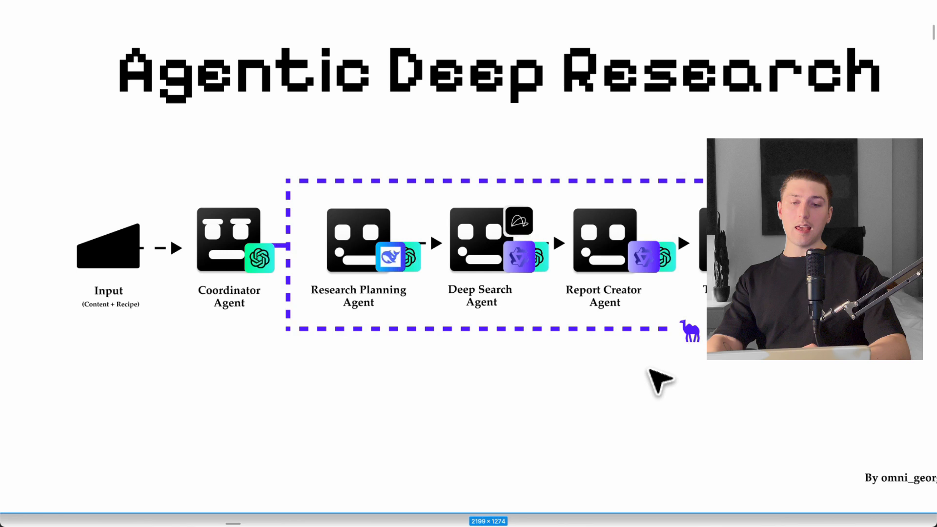
mouse_move(579, 454)
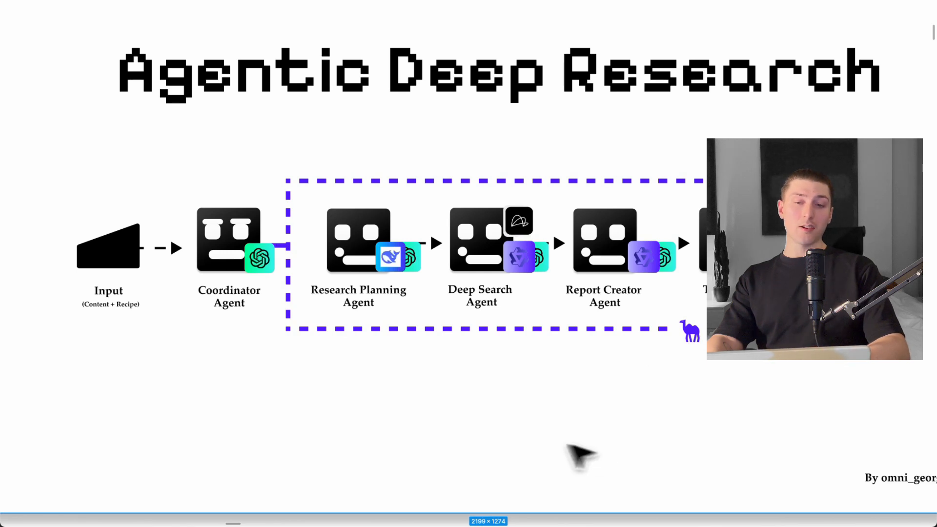
mouse_move(502, 239)
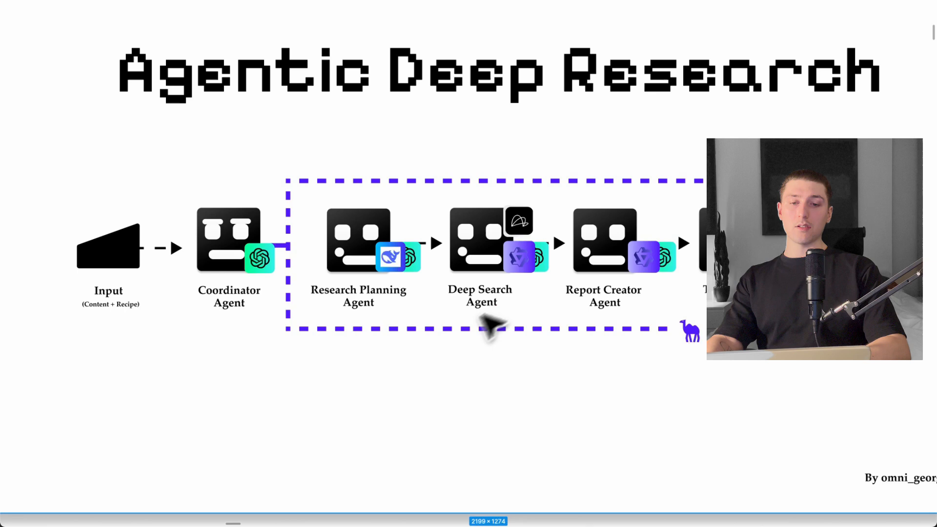
mouse_move(412, 286)
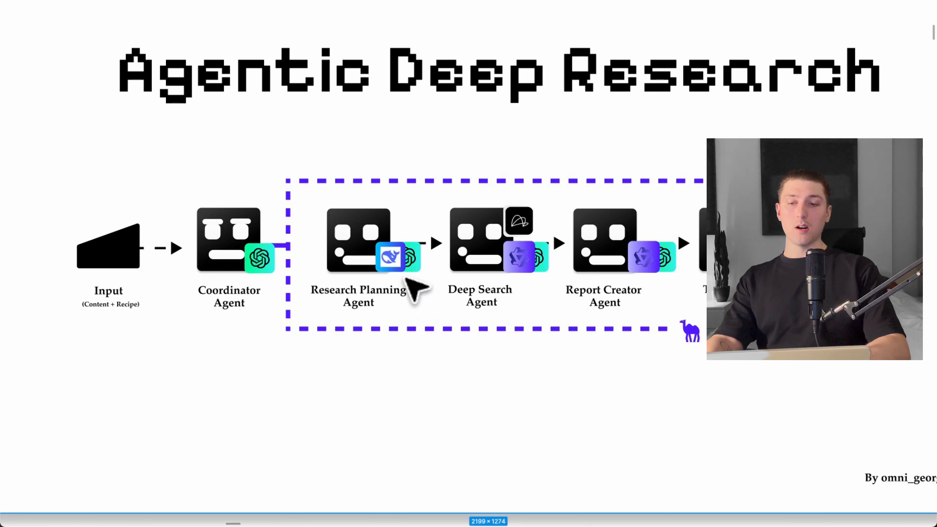